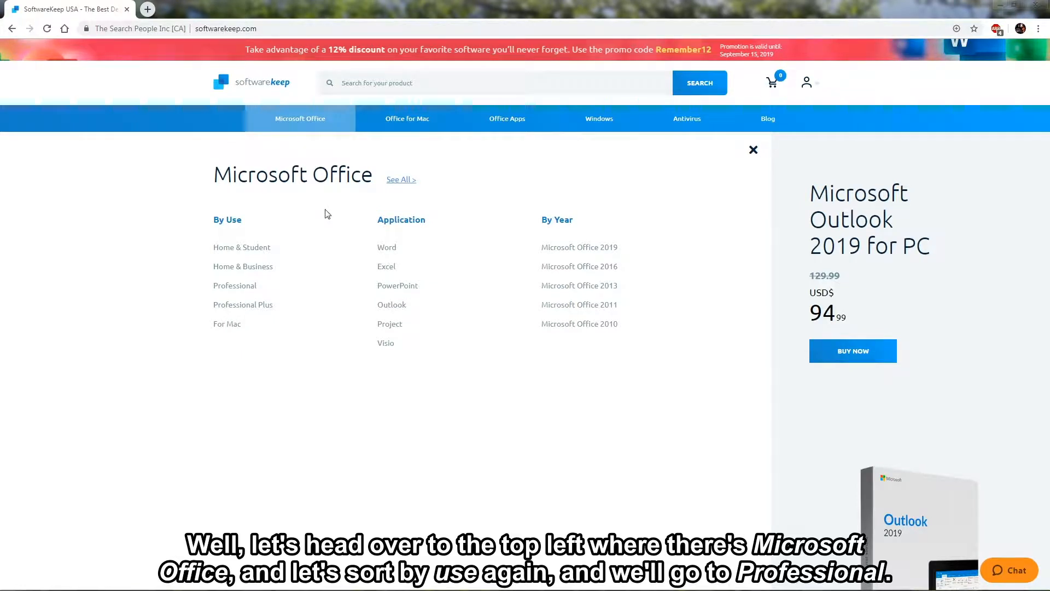
mouse_move(234, 286)
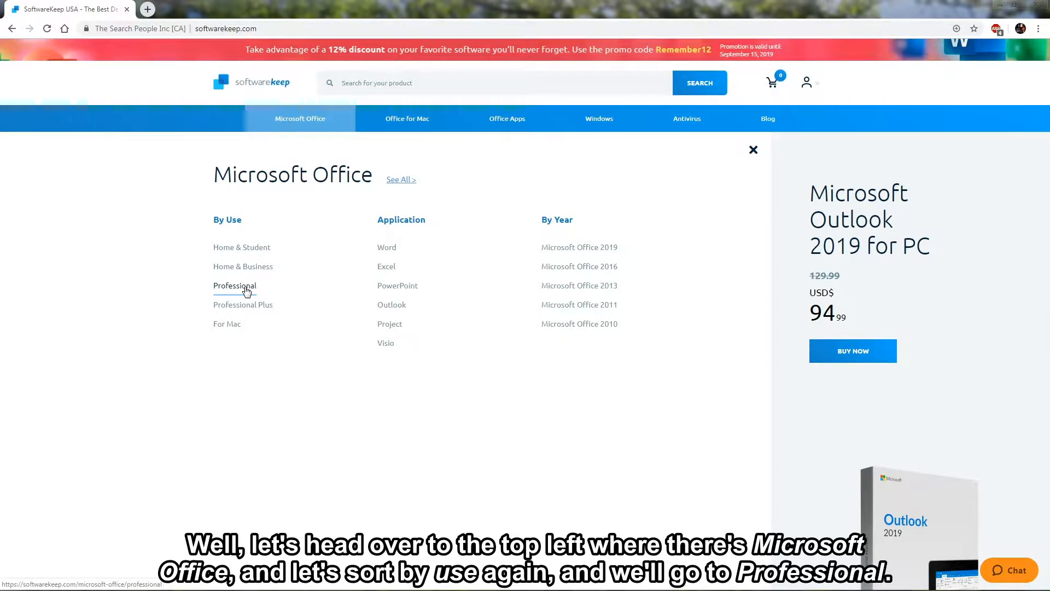
Step: Browse the Professional Office suites and open the Microsoft Office 2019 Professional product page ($388.99)
left_click(236, 286)
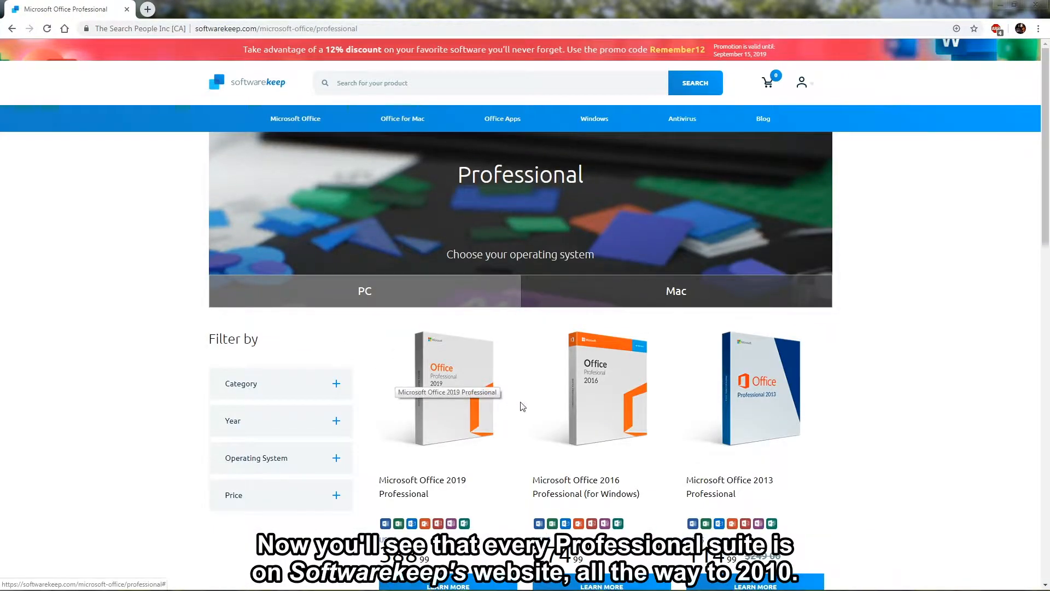
scroll("down", 3)
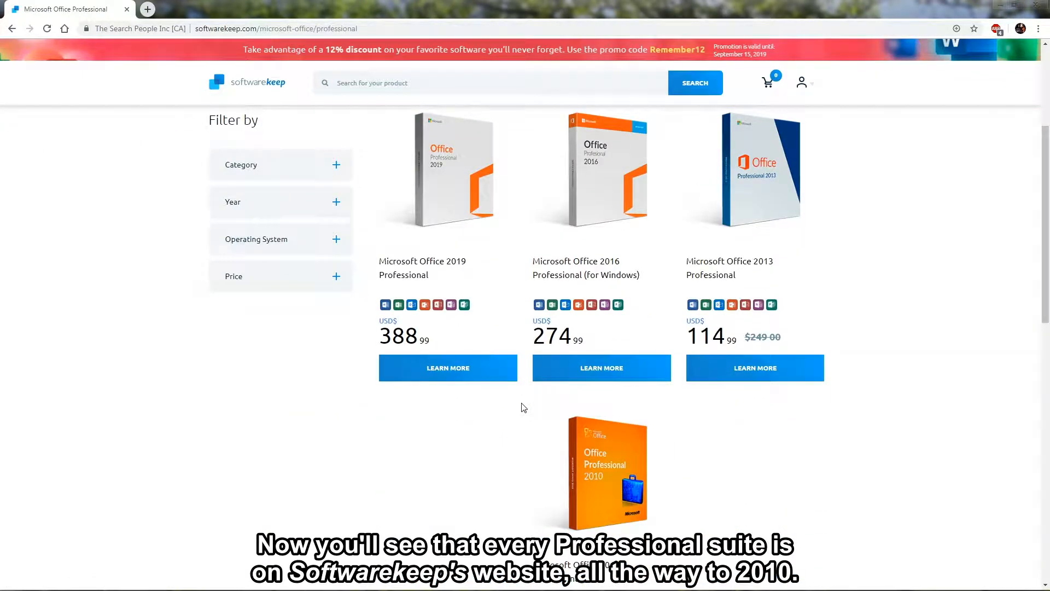
scroll("down", 3)
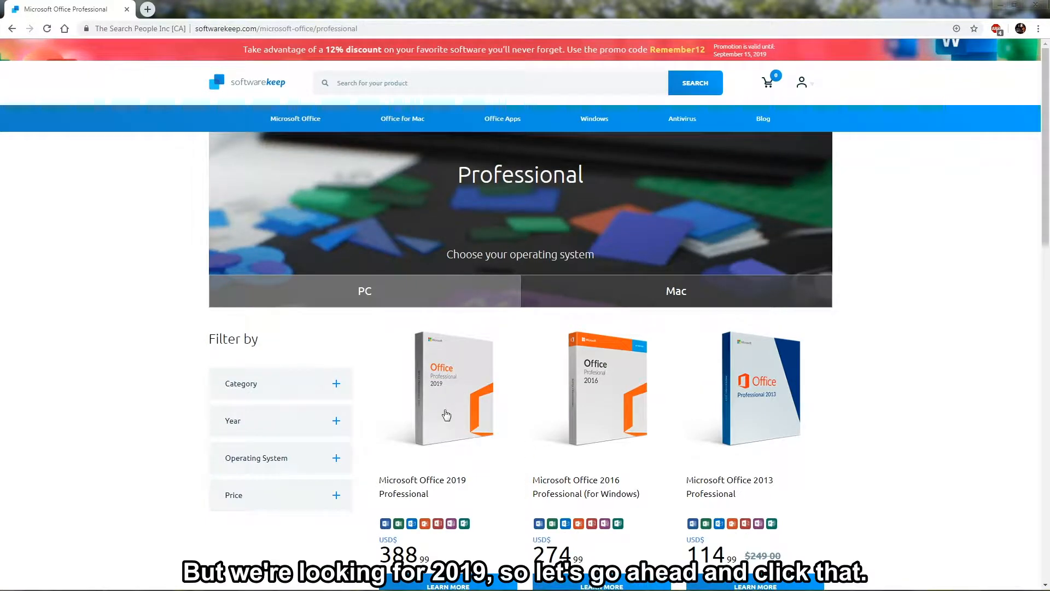
left_click(454, 385)
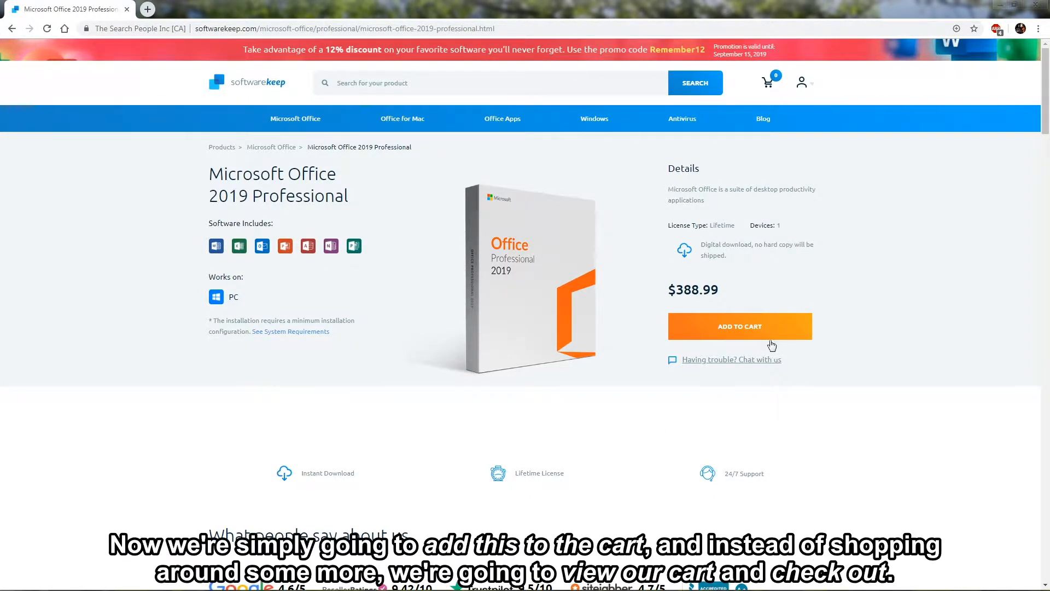
Step: Add Office 2019 Professional to the cart, view the cart and proceed to checkout
left_click(740, 326)
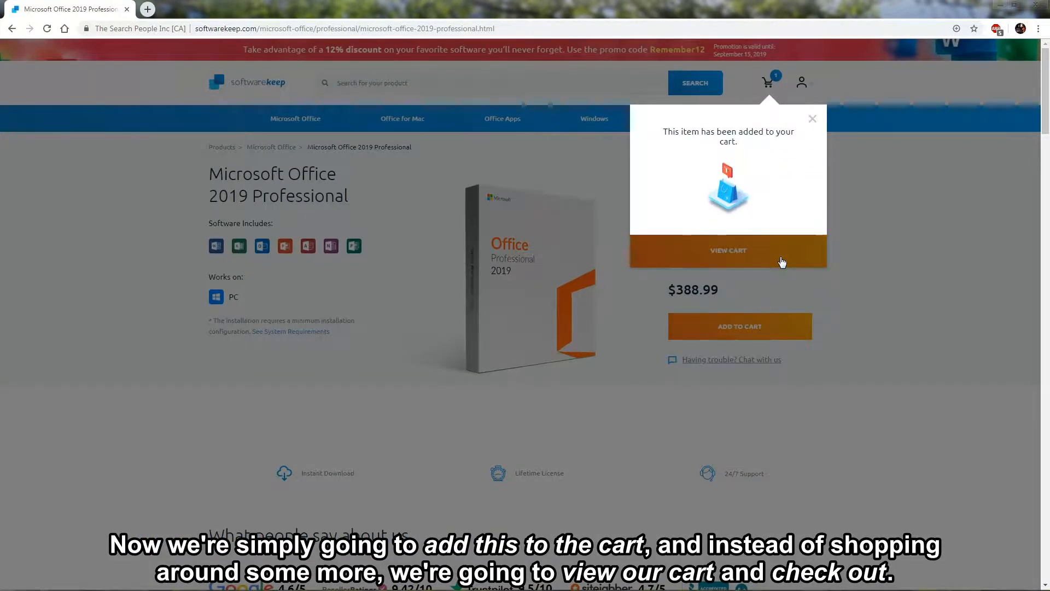
left_click(729, 252)
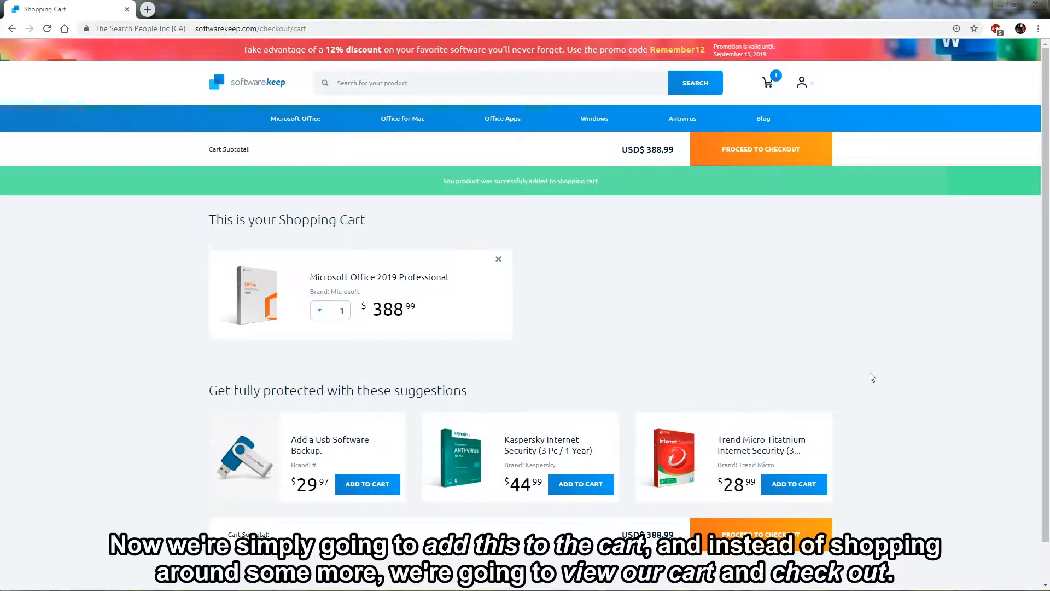
left_click(760, 148)
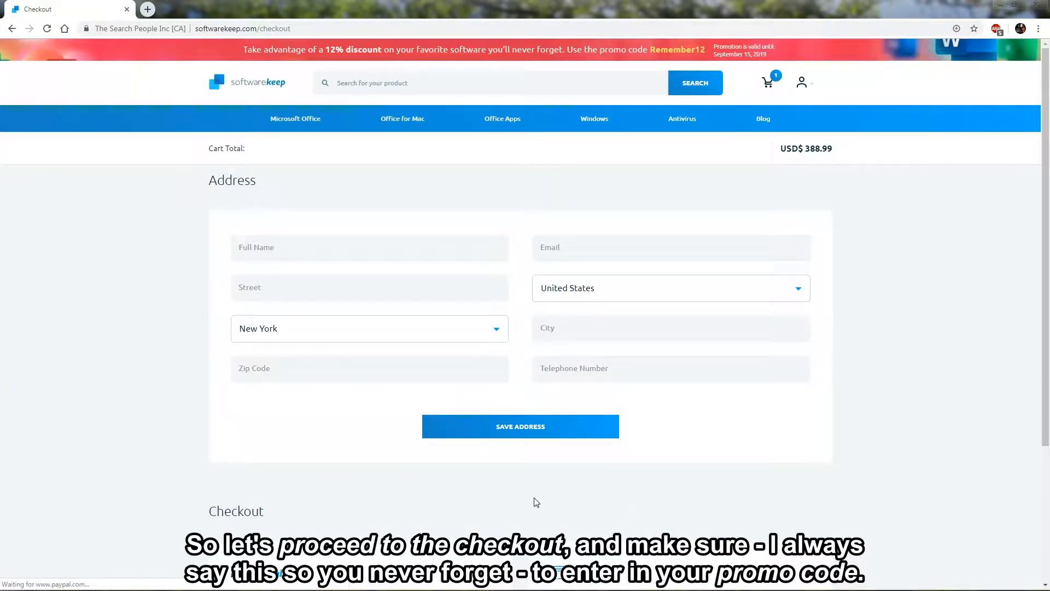
Step: Apply promo code Remember12 at checkout, cutting the total 12% to $342.31
scroll("down", 3)
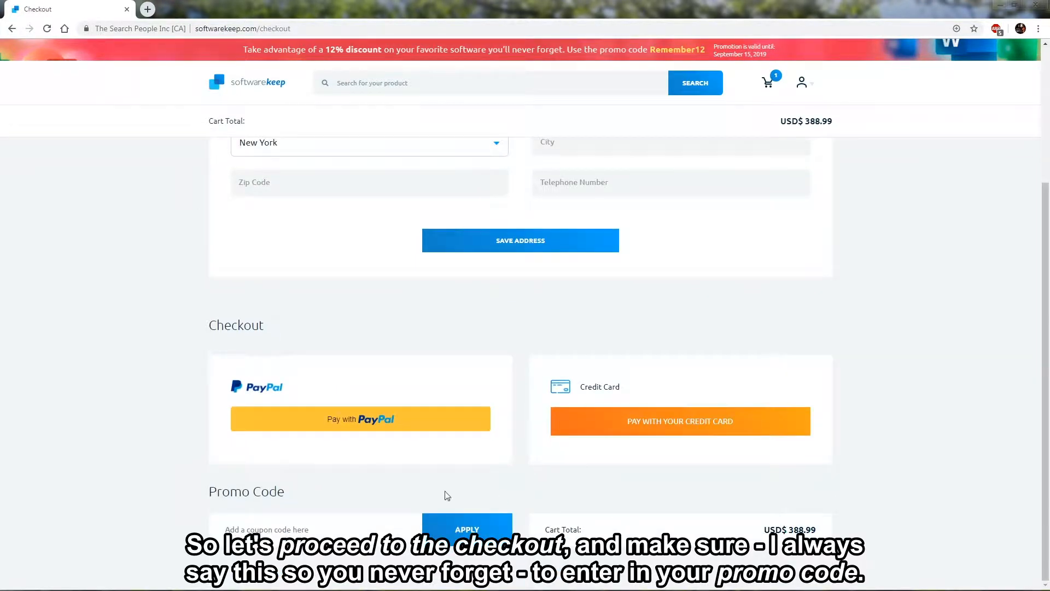
type("Remember12")
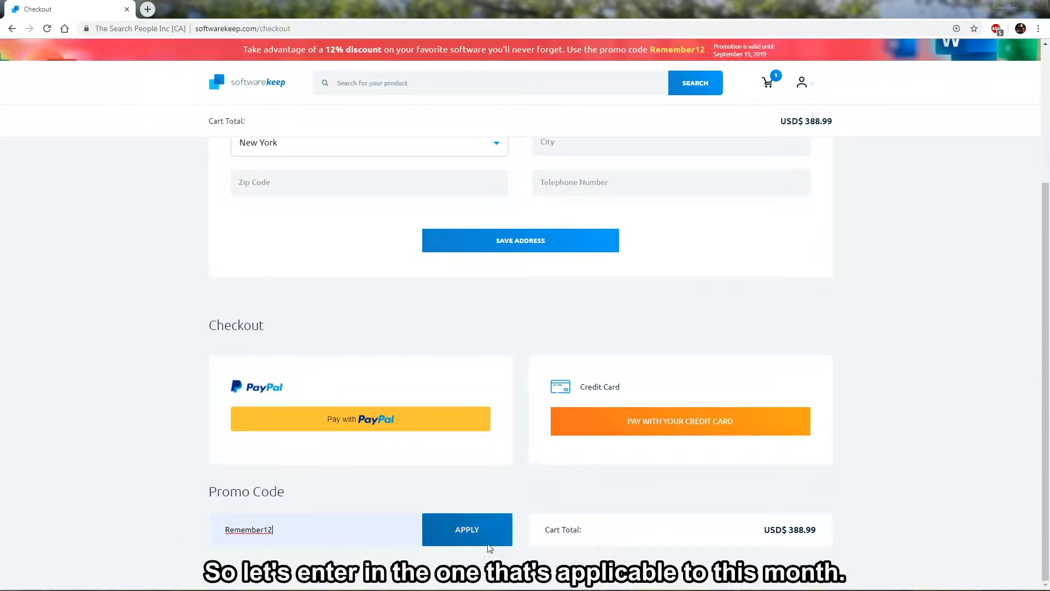
left_click(468, 530)
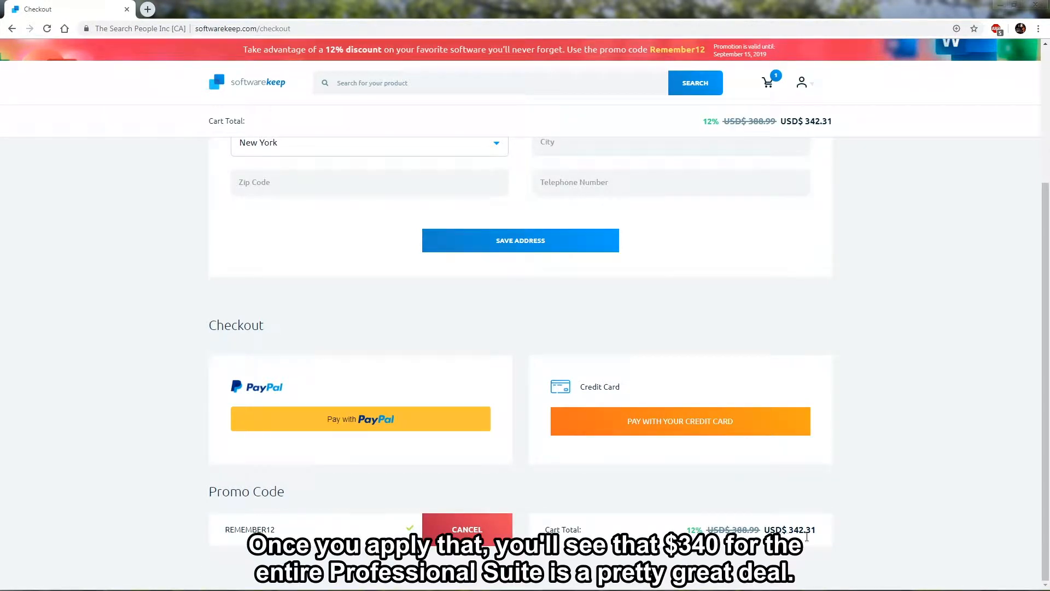
mouse_move(525, 483)
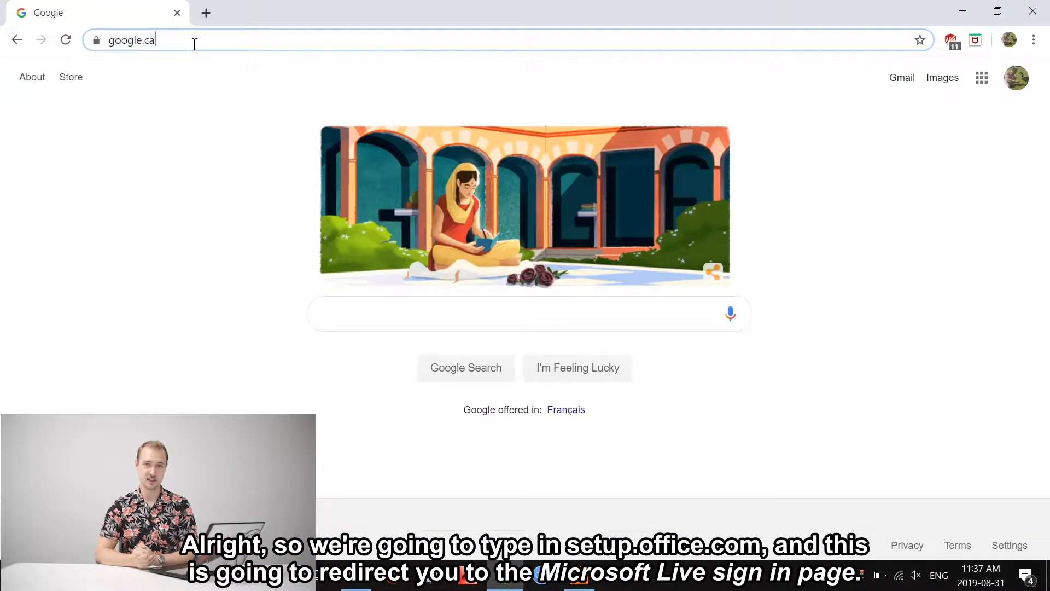
type("setup.office.com%2FHome&lc=1033&loref...")
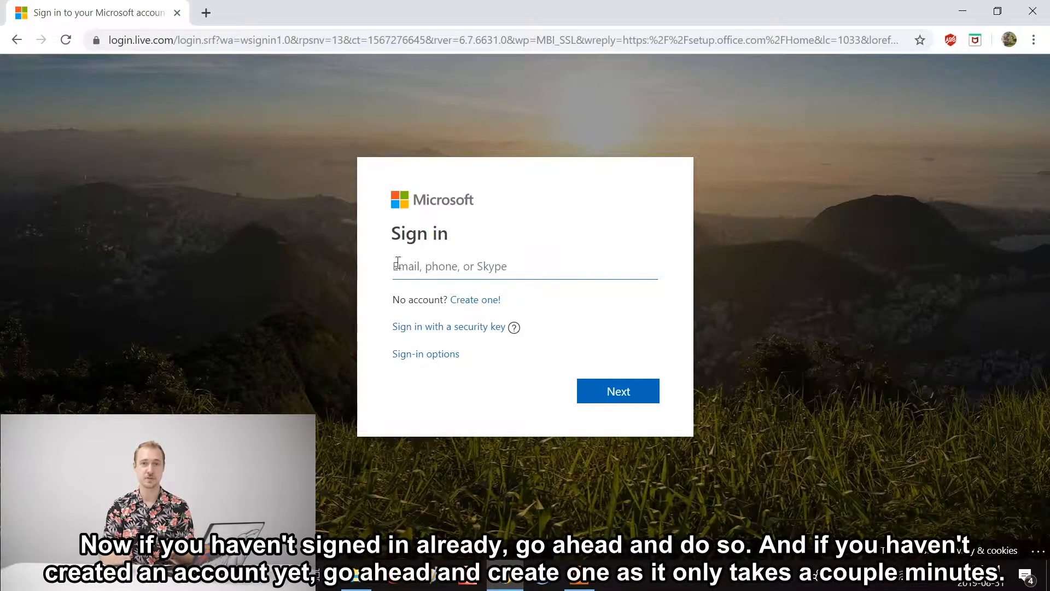
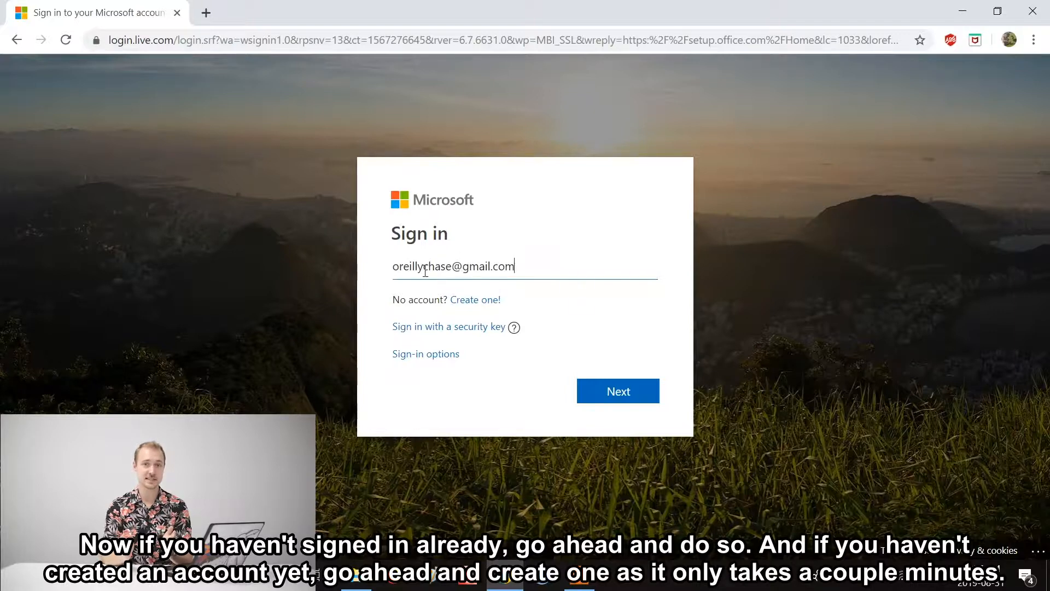
left_click(617, 391)
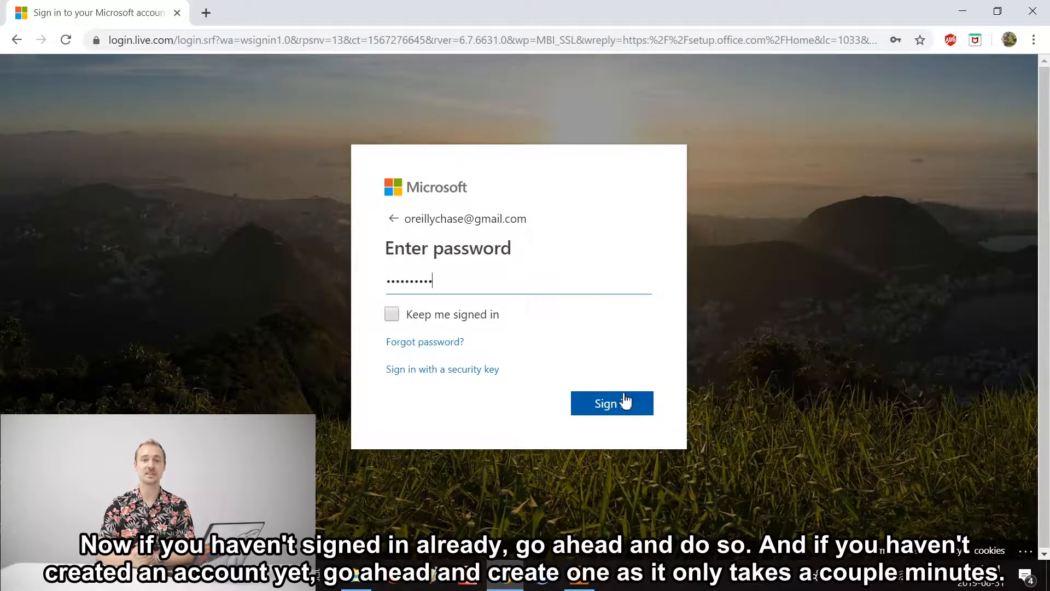
left_click(611, 403)
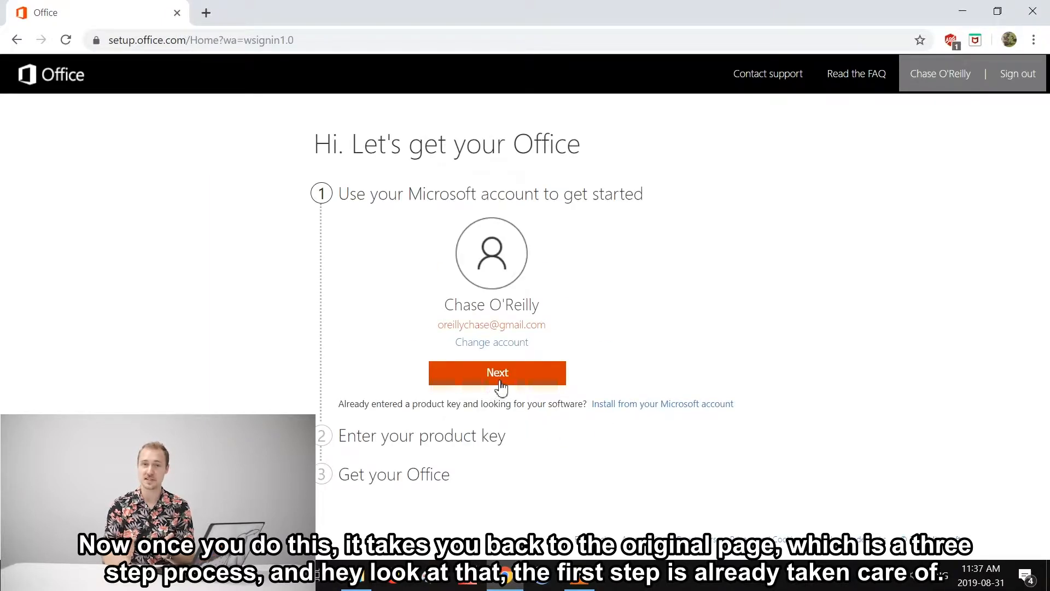
Step: Copy the 25-character product key from the SoftwareKeep email into the step 2 key fields
left_click(497, 372)
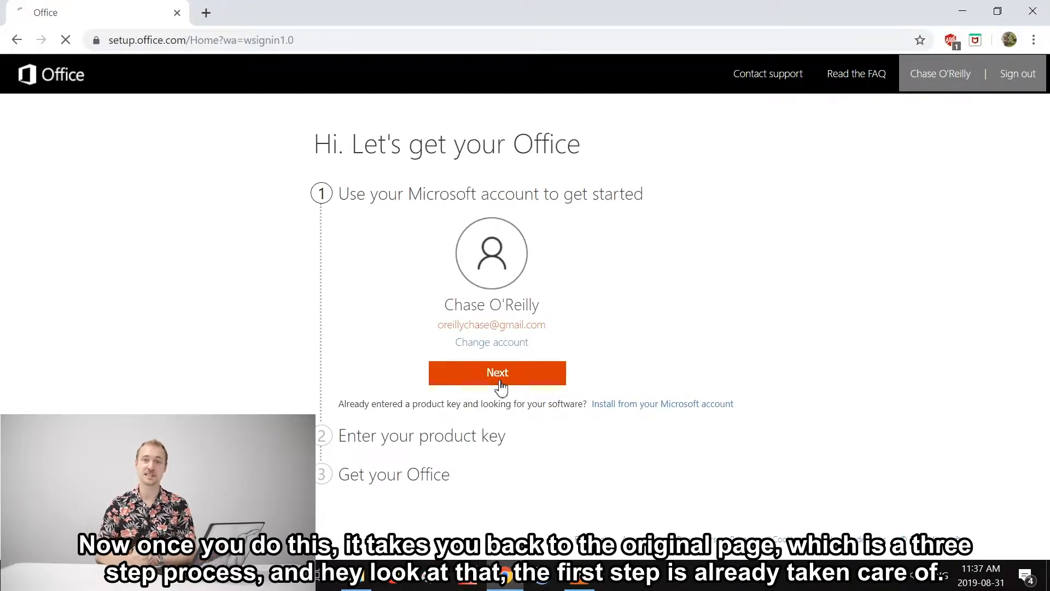
left_click(498, 372)
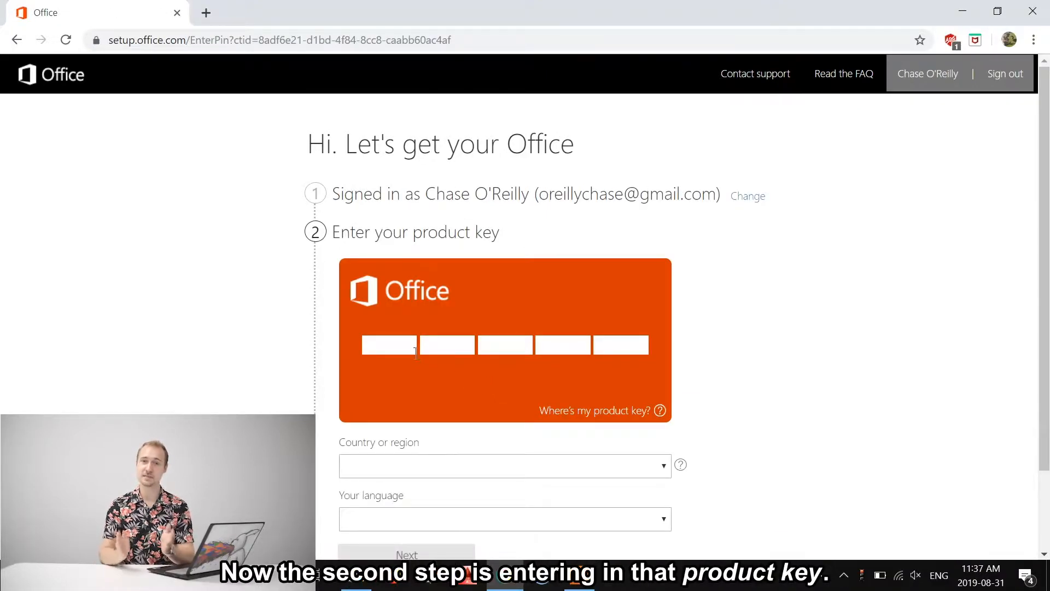
left_click(67, 9)
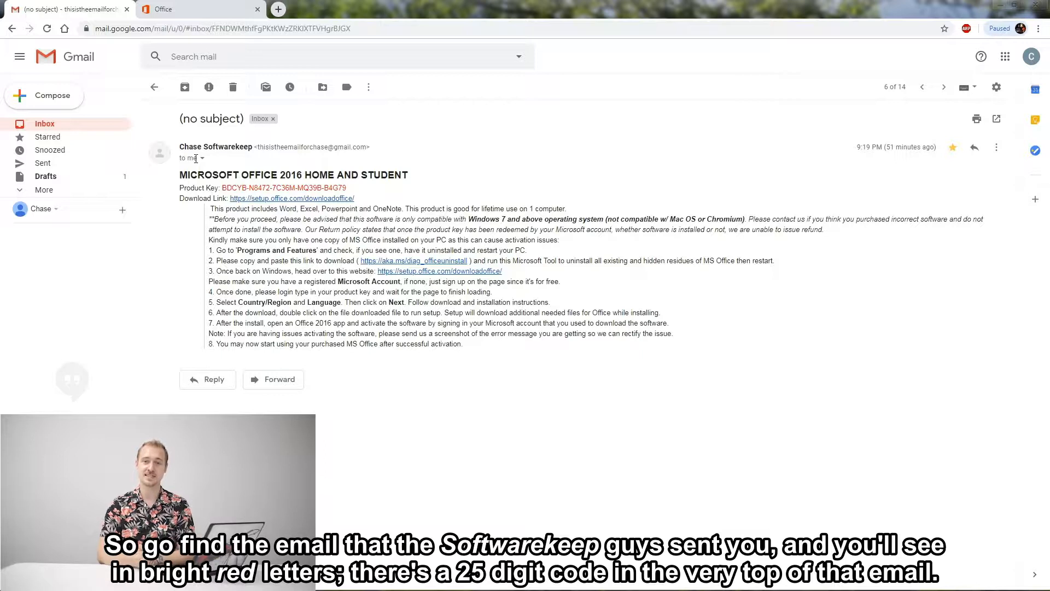
left_click_drag(223, 188, 289, 187)
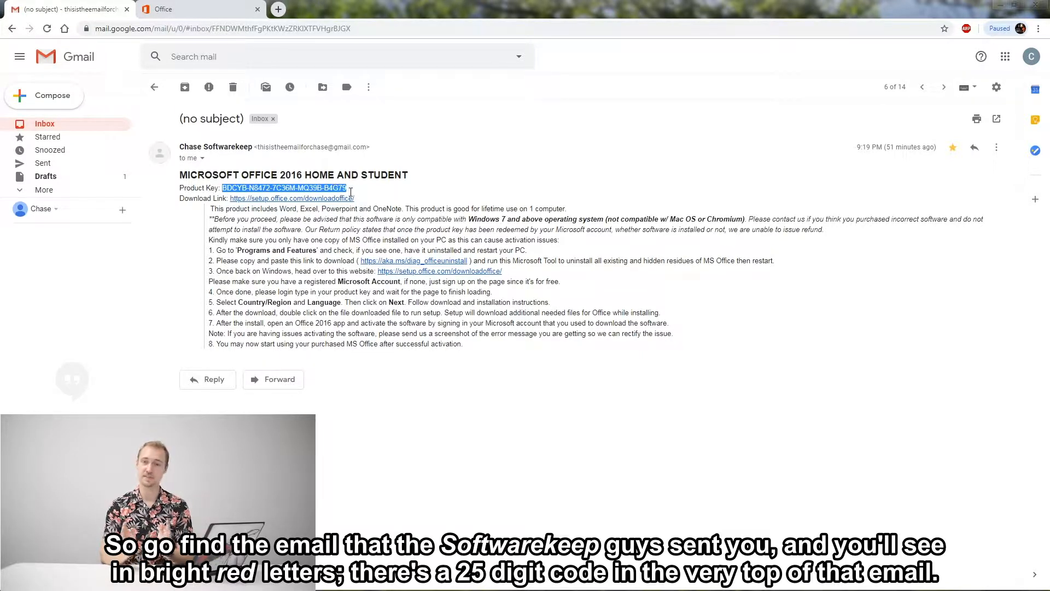
right_click(284, 187)
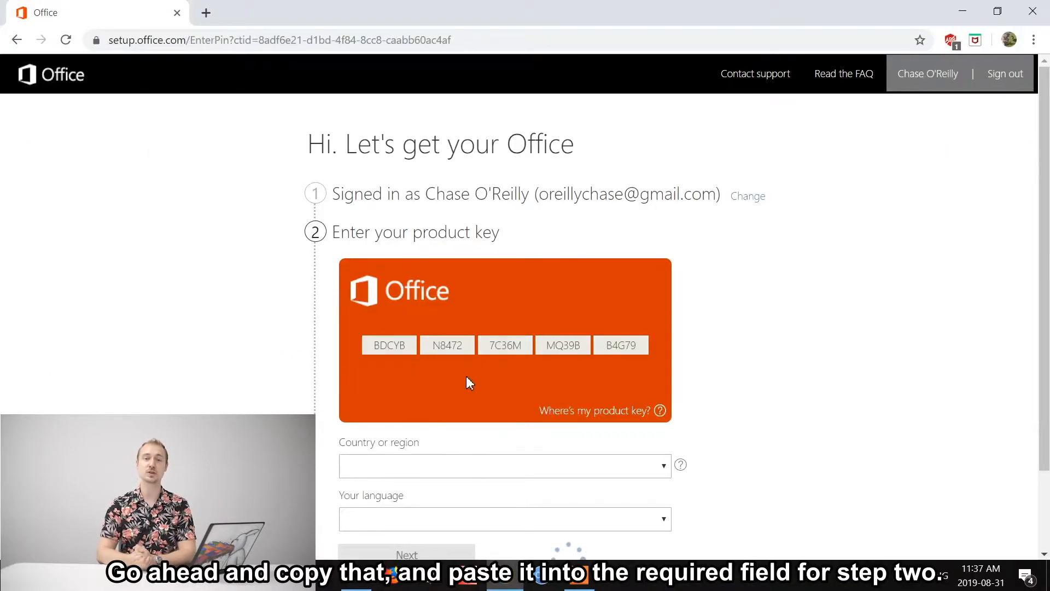
scroll("down", 3)
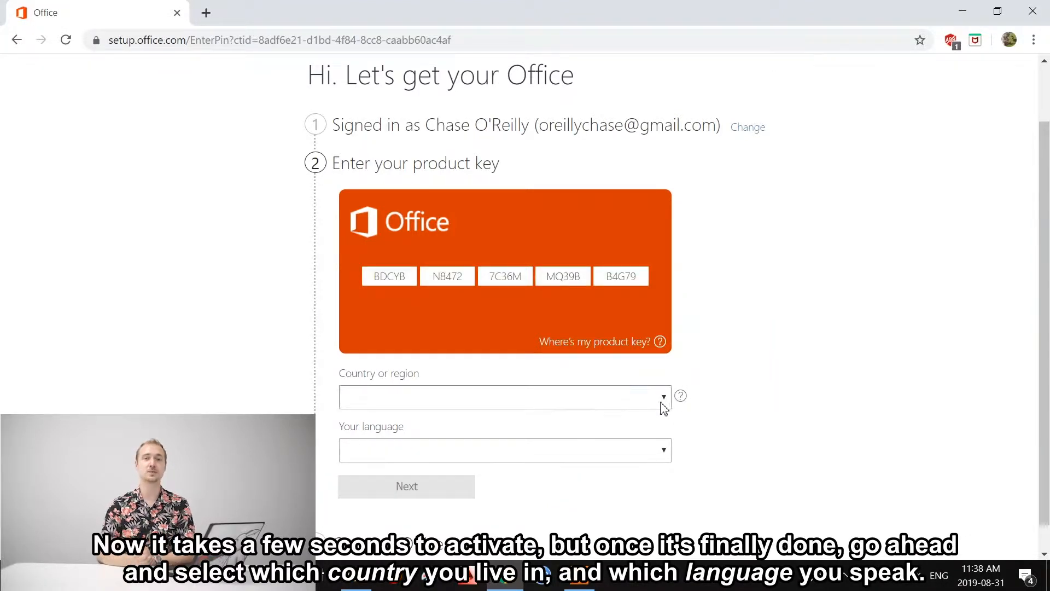
Step: Choose Canada and English, decline promotions and continue to the Microsoft website
left_click(505, 449)
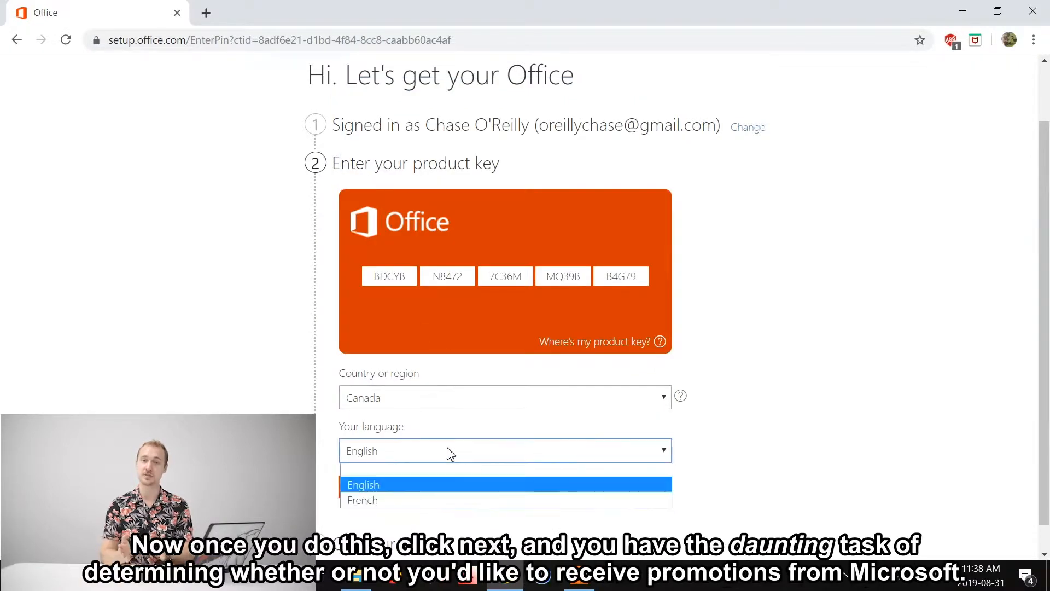
left_click(363, 484)
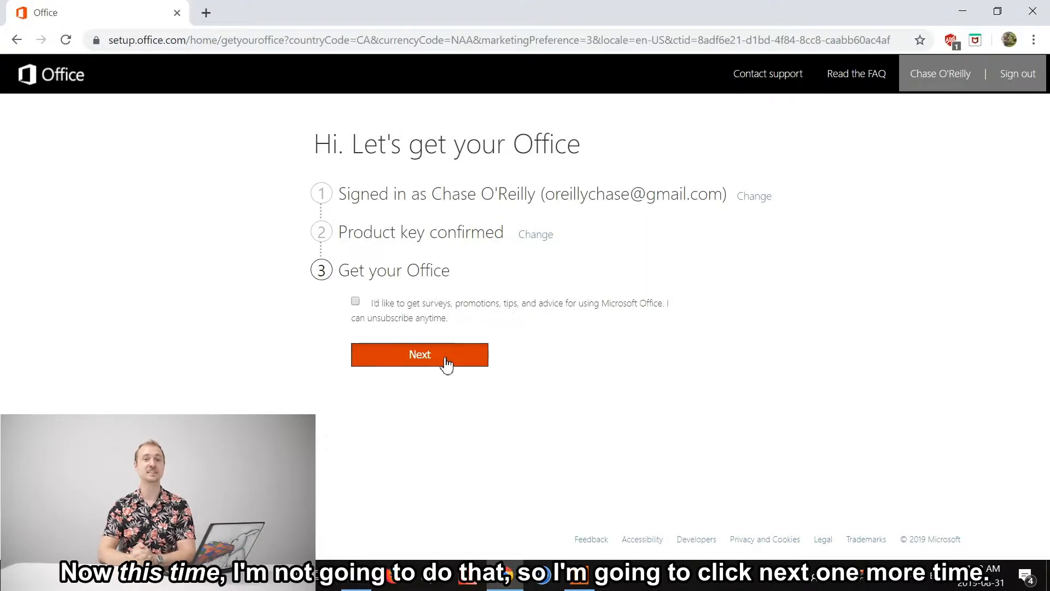
left_click(419, 354)
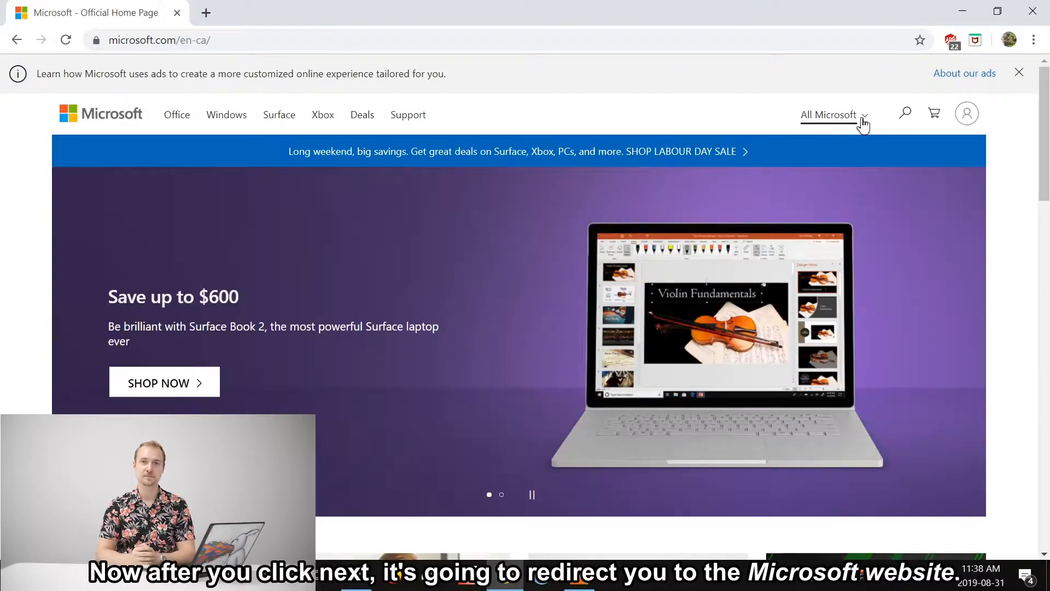
Step: From the profile panel, reach My Microsoft account and its Services & subscriptions page
left_click(830, 115)
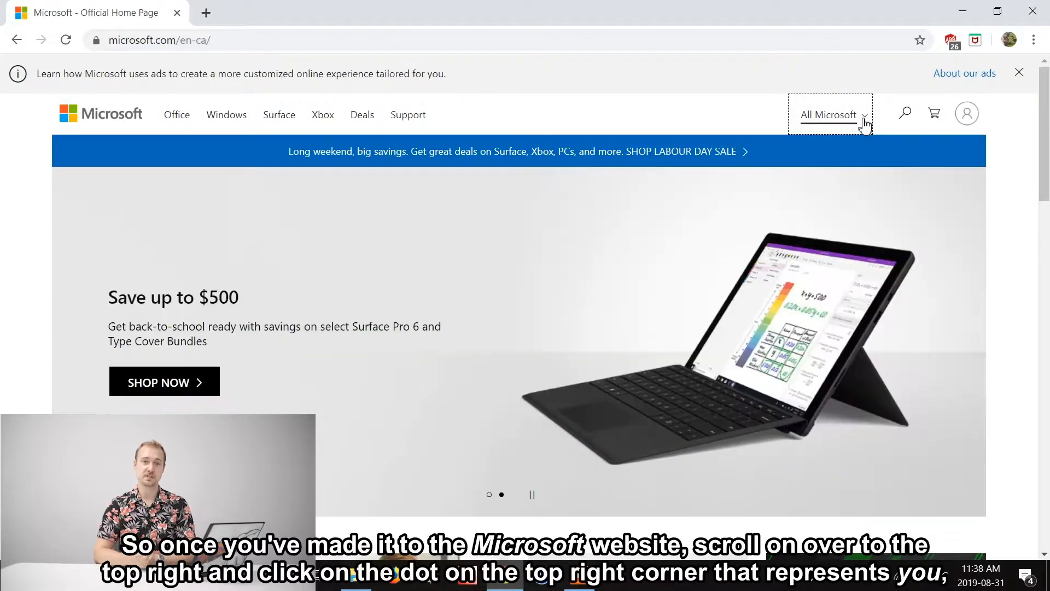
left_click(966, 113)
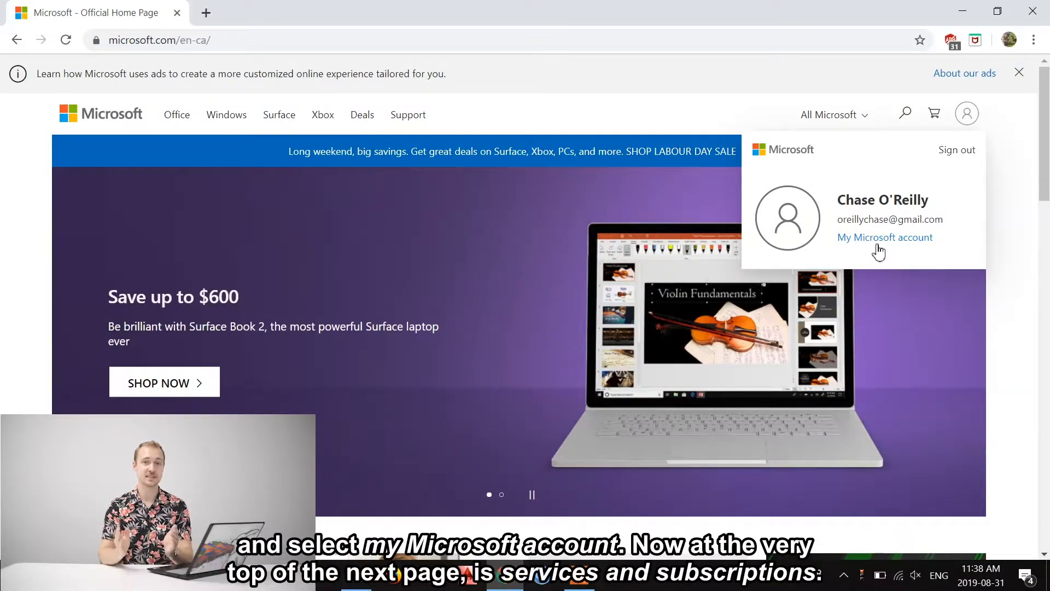
left_click(885, 238)
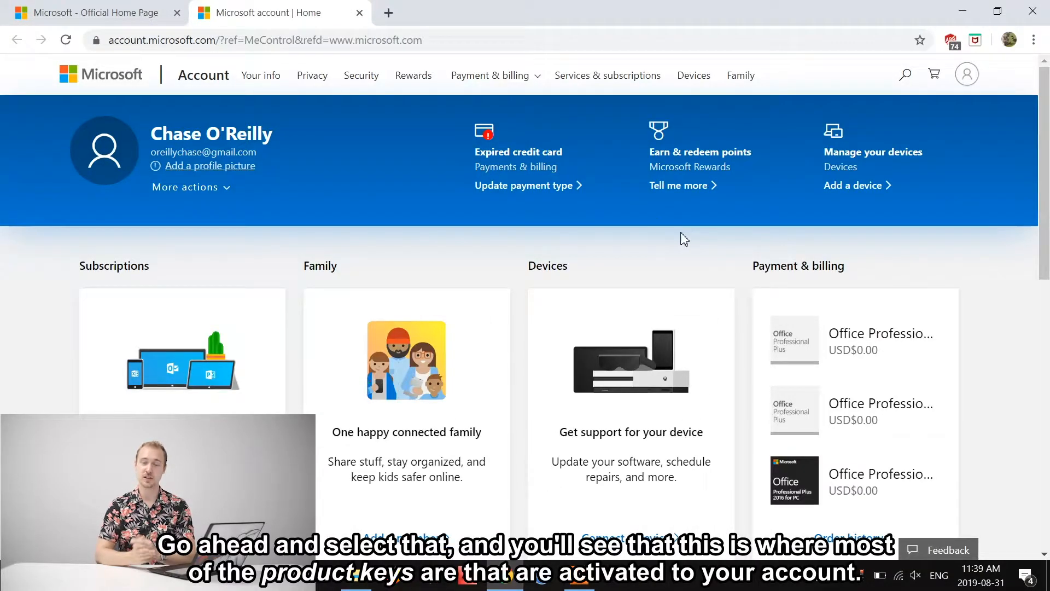
left_click(608, 75)
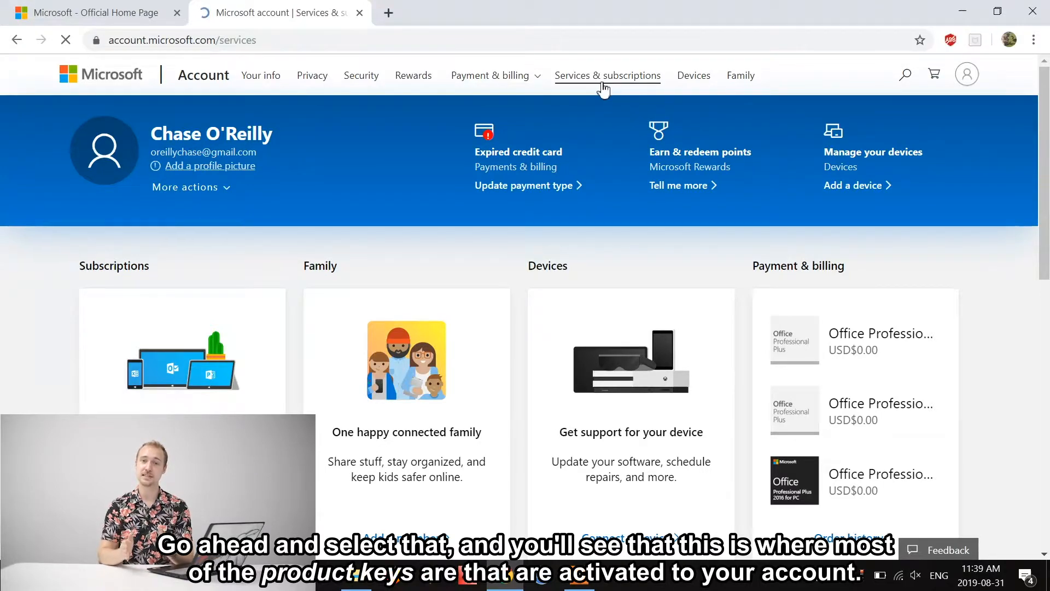
left_click(607, 76)
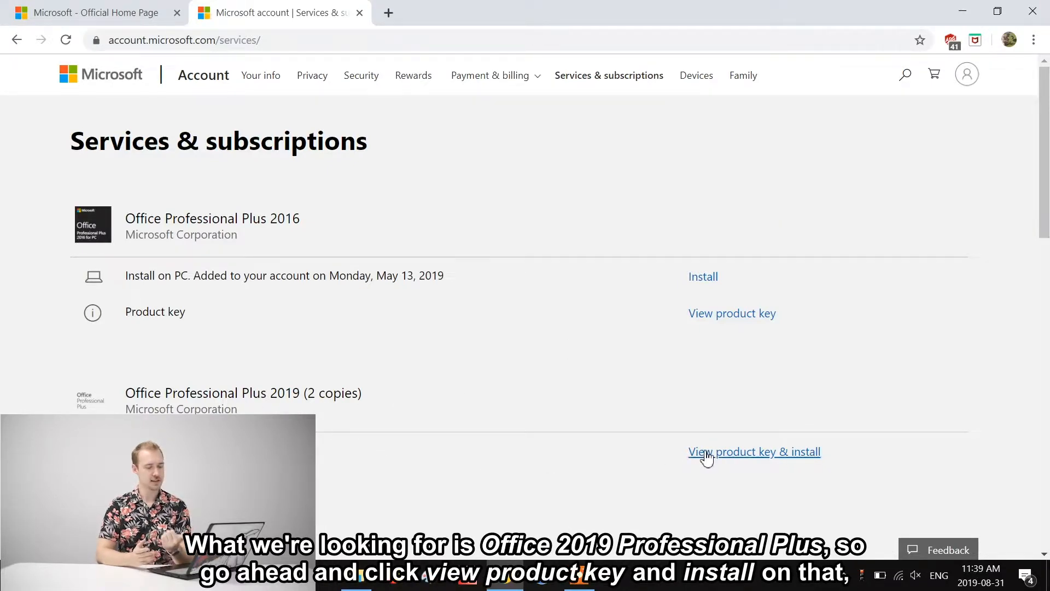
Step: Install Office Professional Plus 2019 from View product key & install and run the downloaded setup
left_click(754, 451)
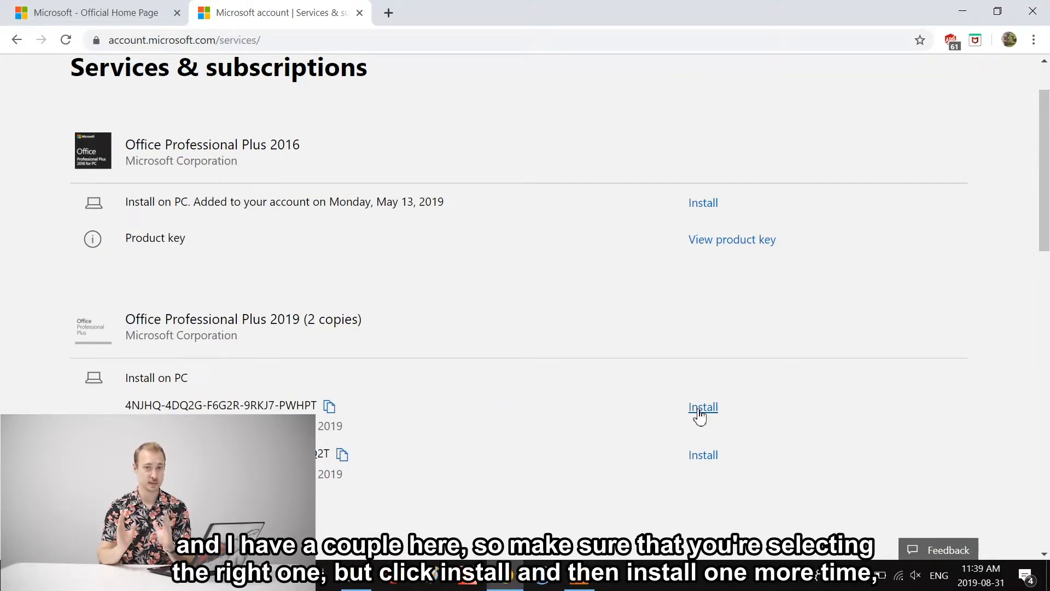
left_click(702, 407)
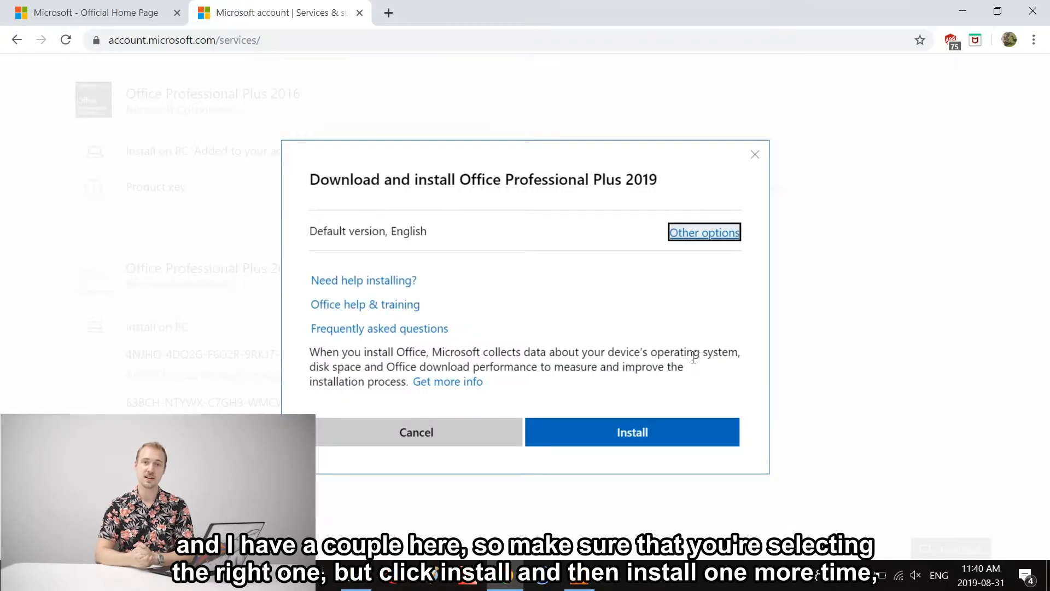
left_click(631, 432)
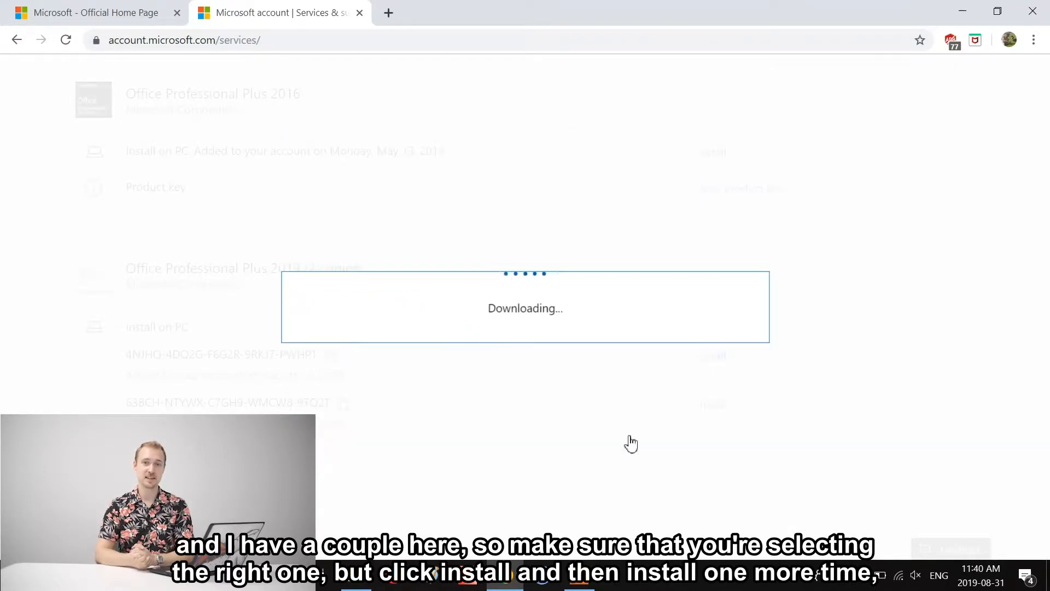
left_click(703, 355)
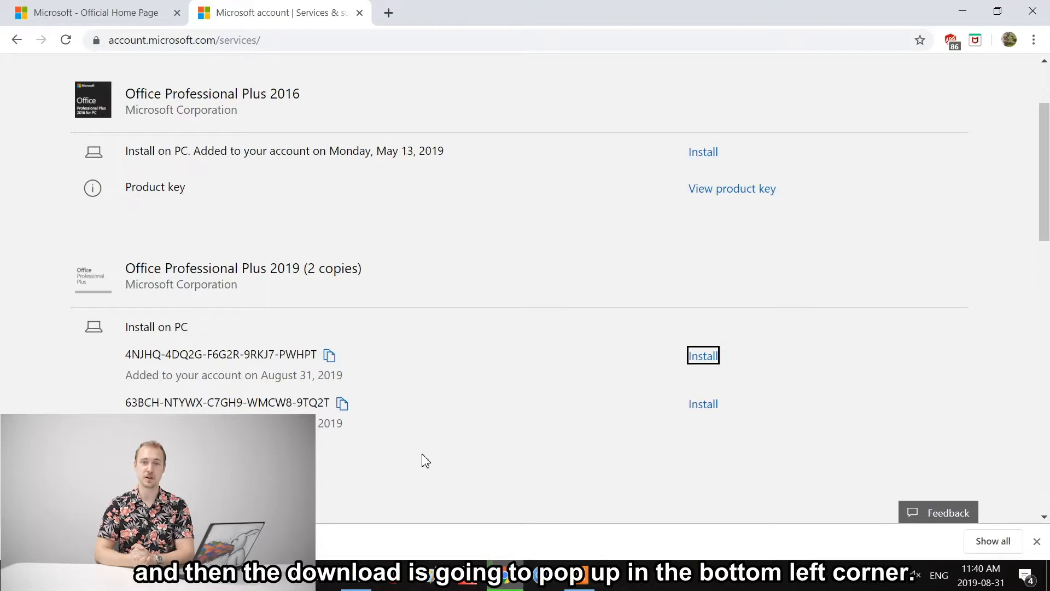
left_click(703, 354)
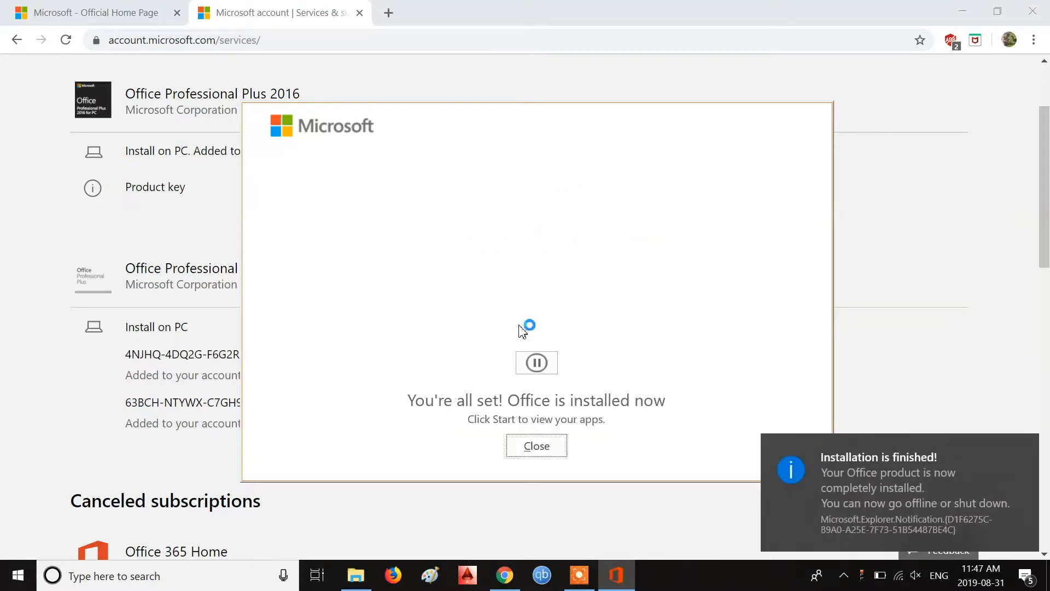
mouse_move(553, 320)
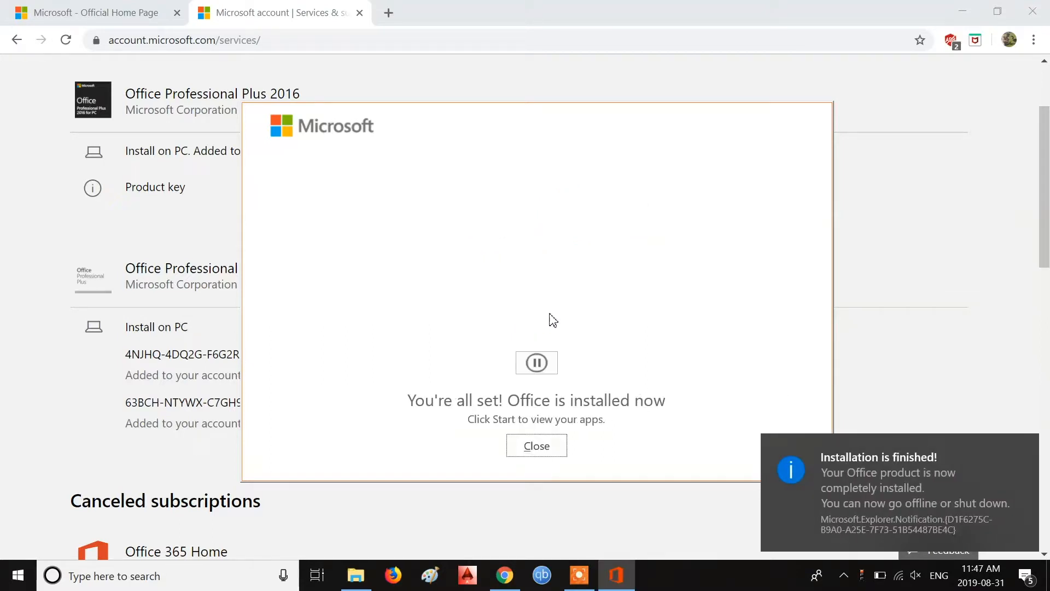
Step: Close the 'You're all set! Office is installed now' installer window
left_click(536, 446)
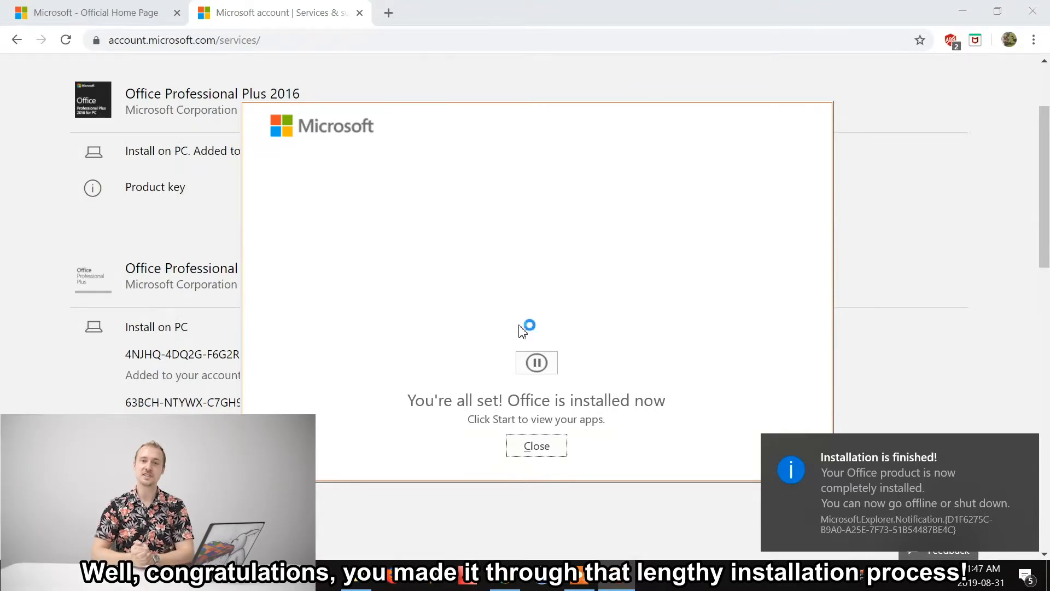
left_click(536, 445)
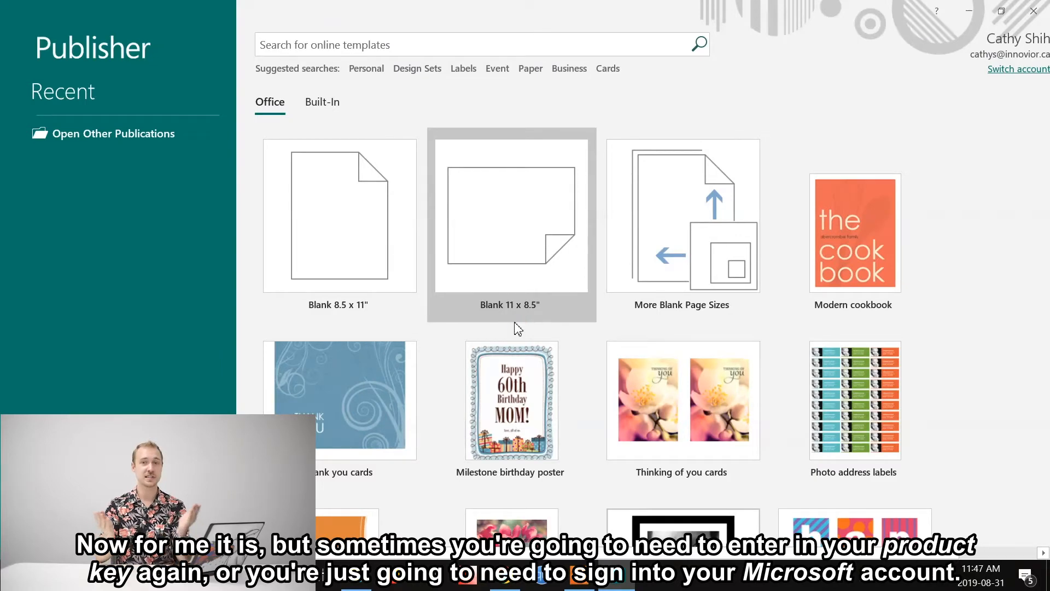
Step: Start a Blank 11 x 8.5" publication and choose Sign In on the expired-subscription dialog
left_click(510, 214)
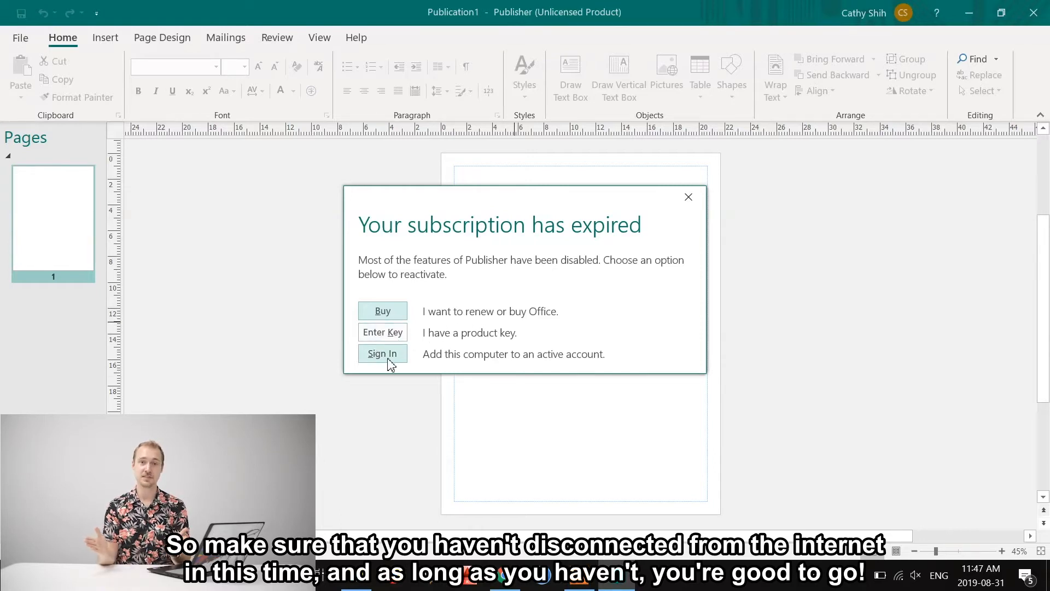
left_click(383, 353)
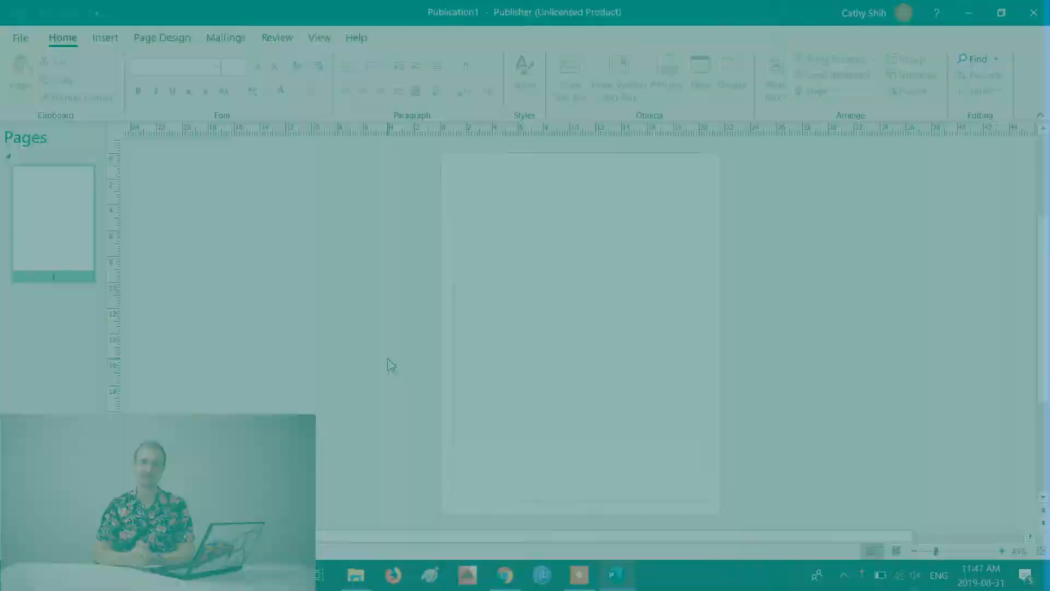